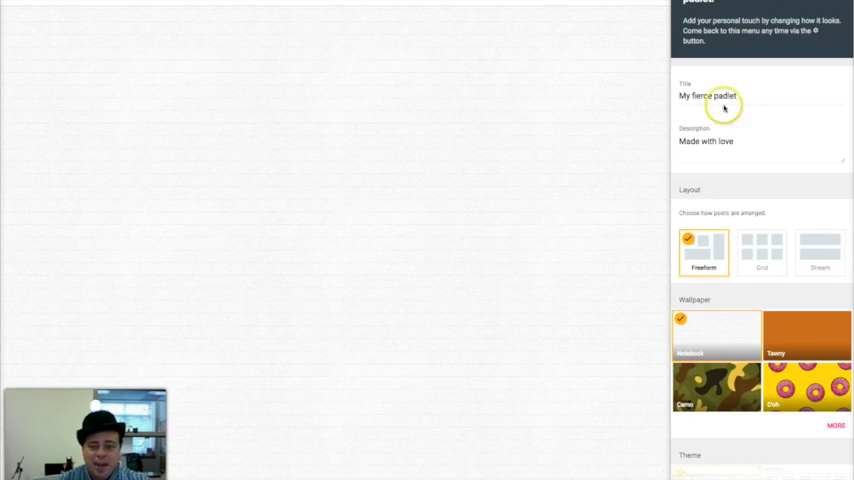
mouse_move(740, 116)
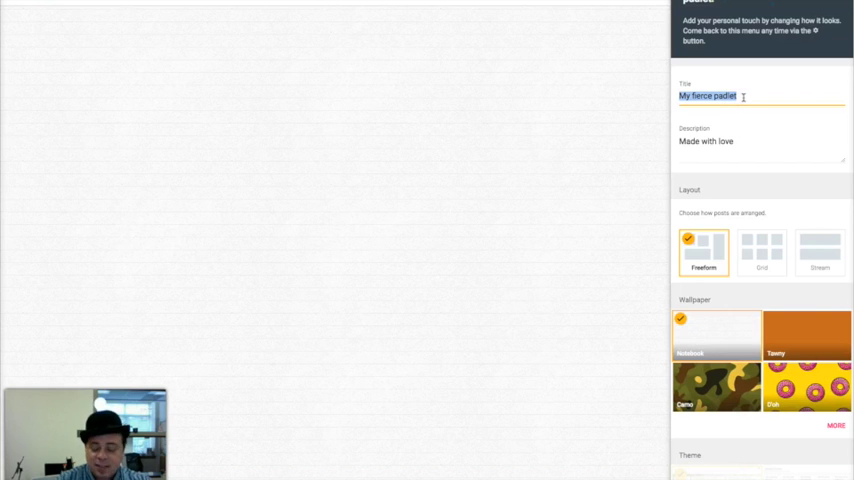
Step: Title the board Pyramids and describe it with a question about what you learned about pyramids
type("Pyramids")
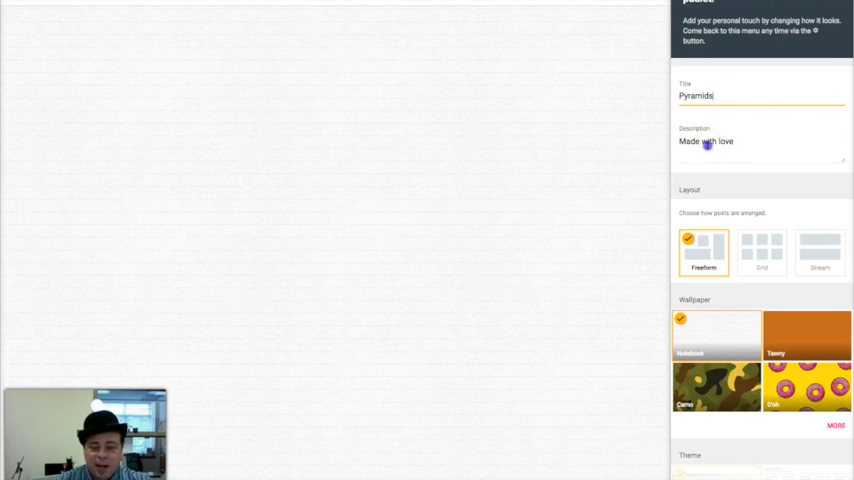
type("What did you learn abou")
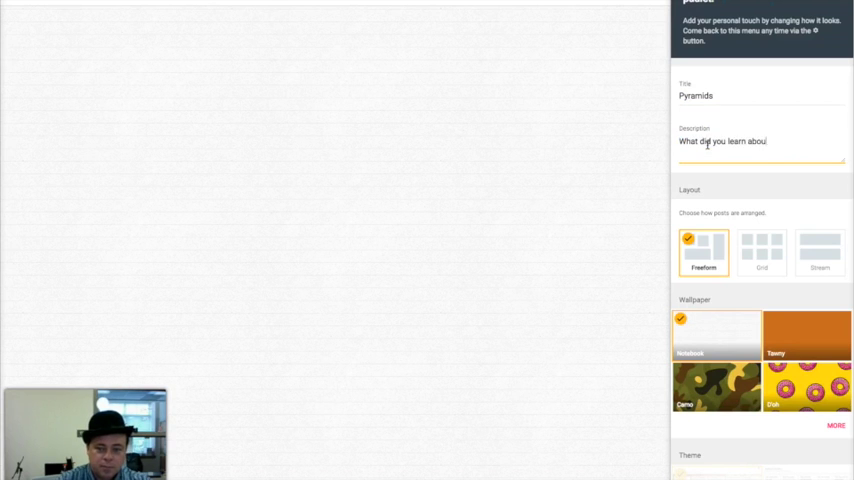
type("pyramids?")
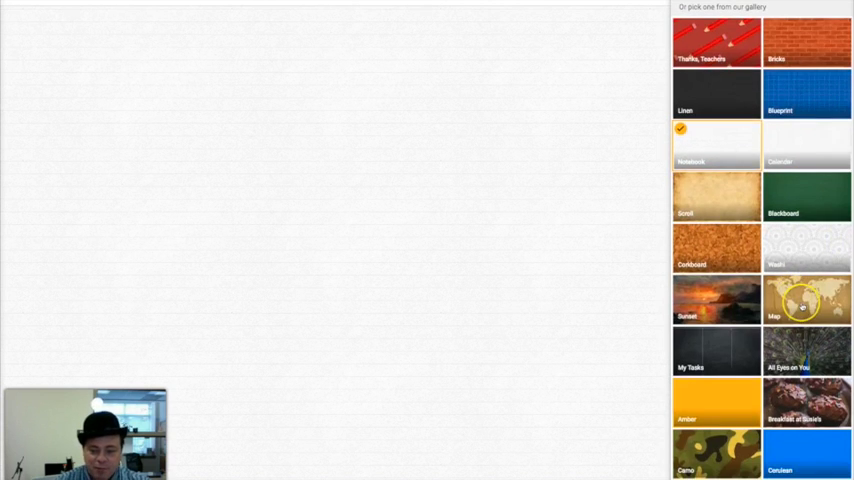
Step: Set the world map as the board's wallpaper from the gallery
left_click(806, 300)
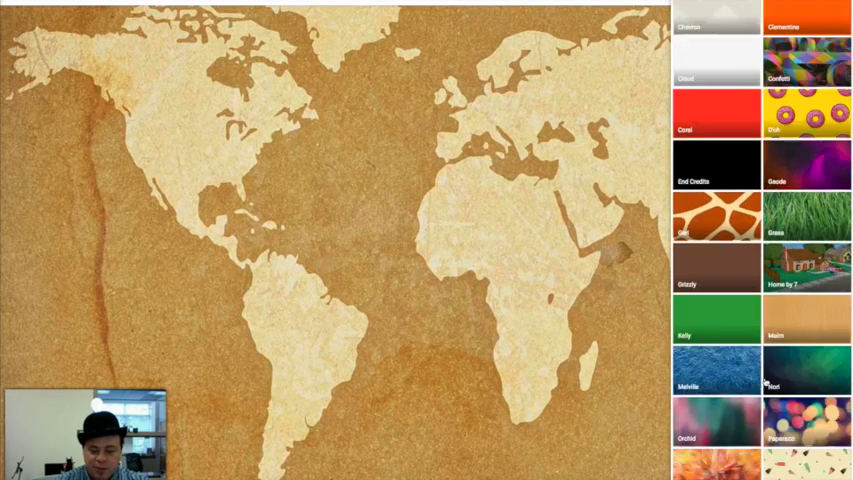
scroll("down", 3)
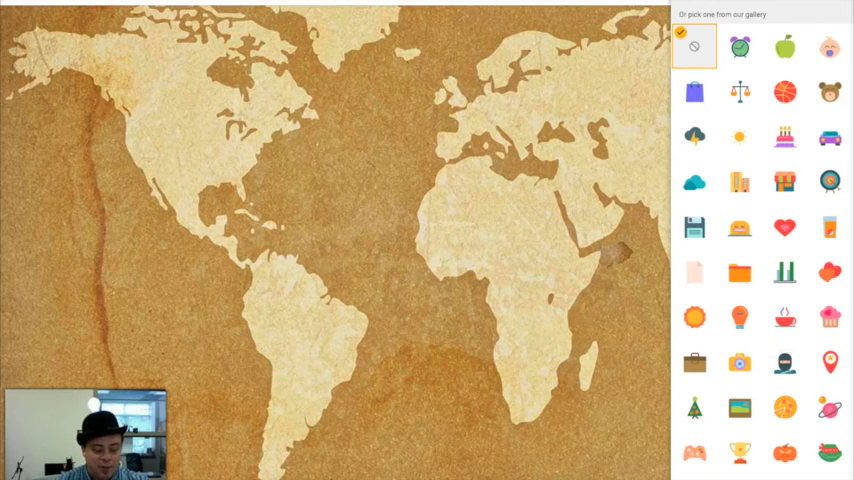
Step: Choose the light bulb as the board icon and return to the main settings
left_click(740, 318)
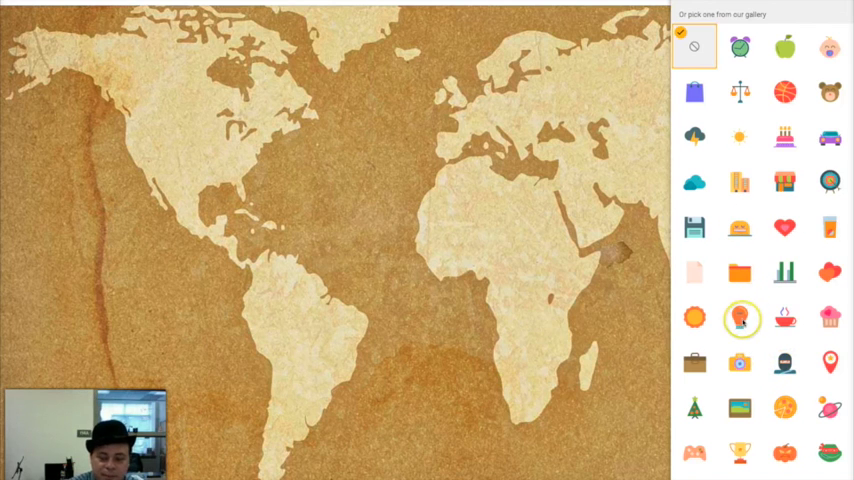
left_click(740, 316)
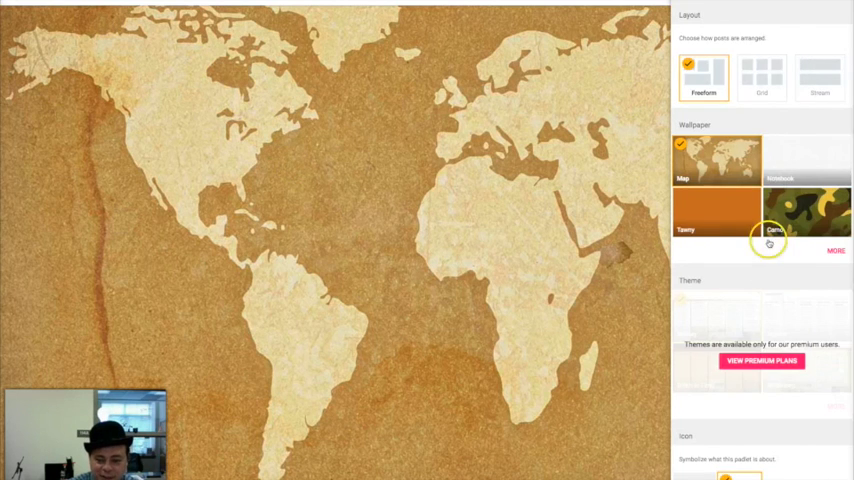
scroll("down", 3)
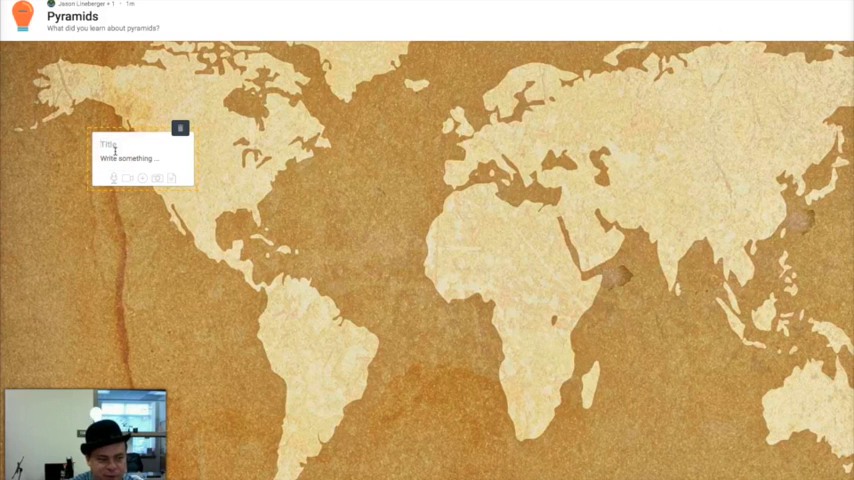
Step: Add a note titled 'What I Learned' with the body text 'Info goes here'
type("What I Learned")
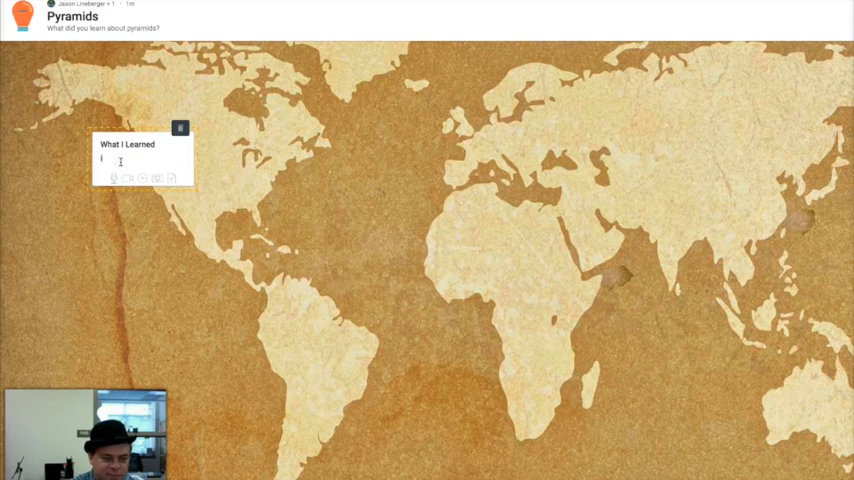
type("Info goes here")
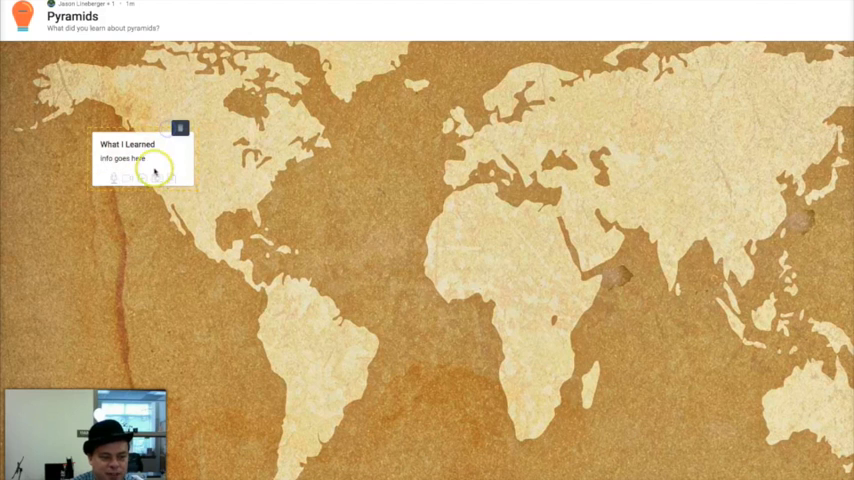
mouse_move(112, 176)
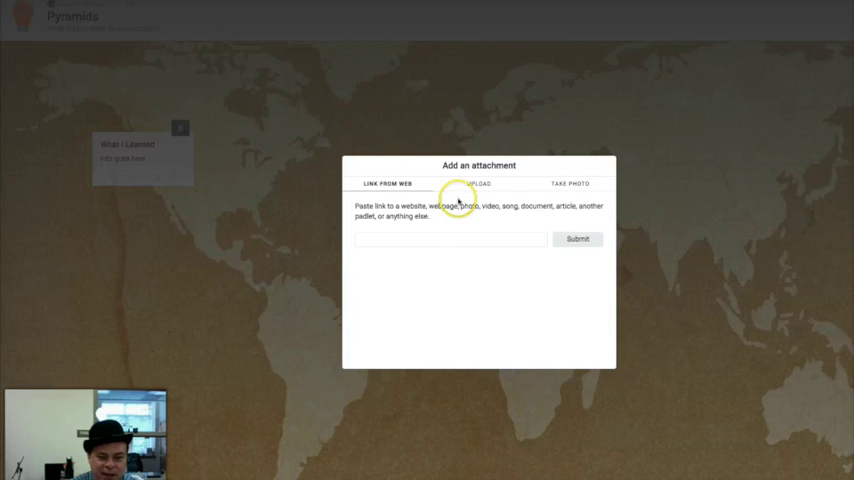
mouse_move(172, 272)
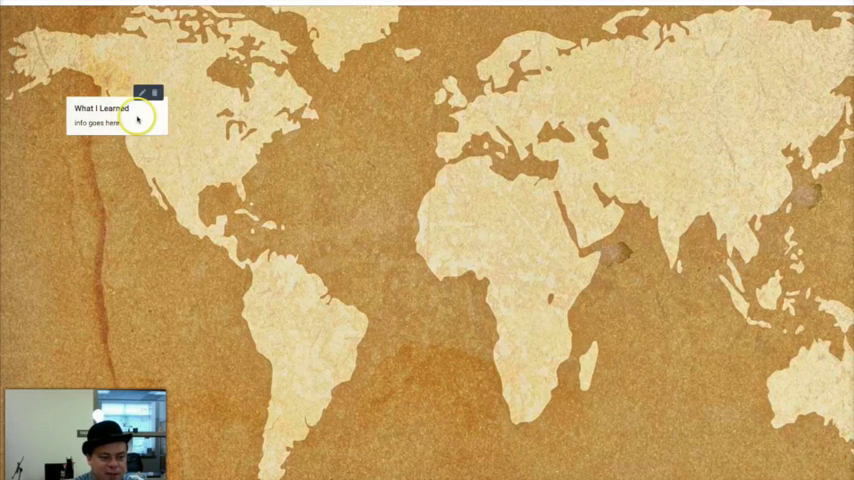
Step: Delete the 'What I Learned' note and confirm, leaving the board empty
left_click(160, 92)
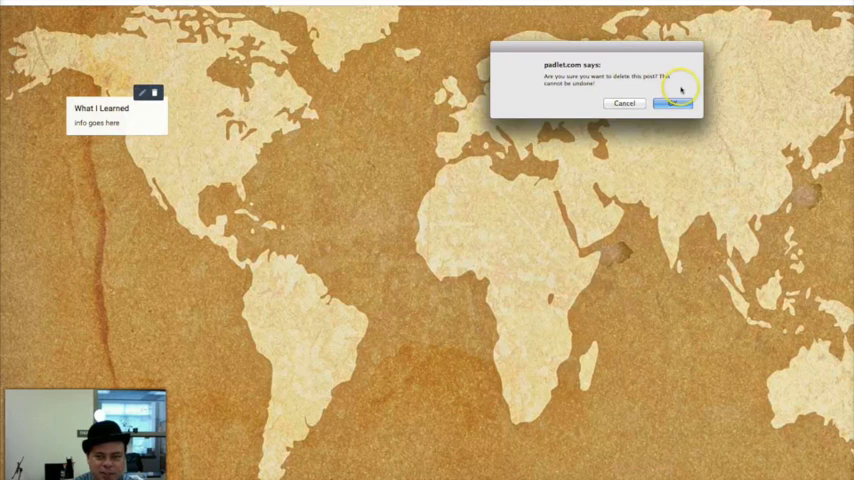
left_click(672, 104)
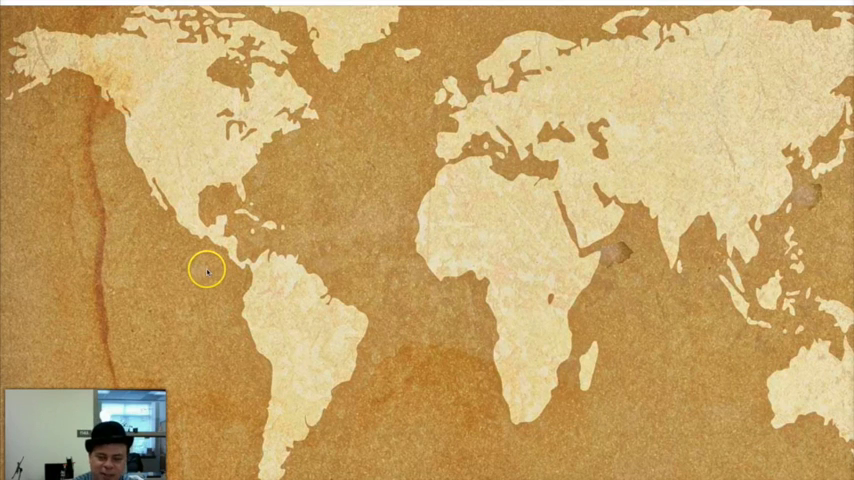